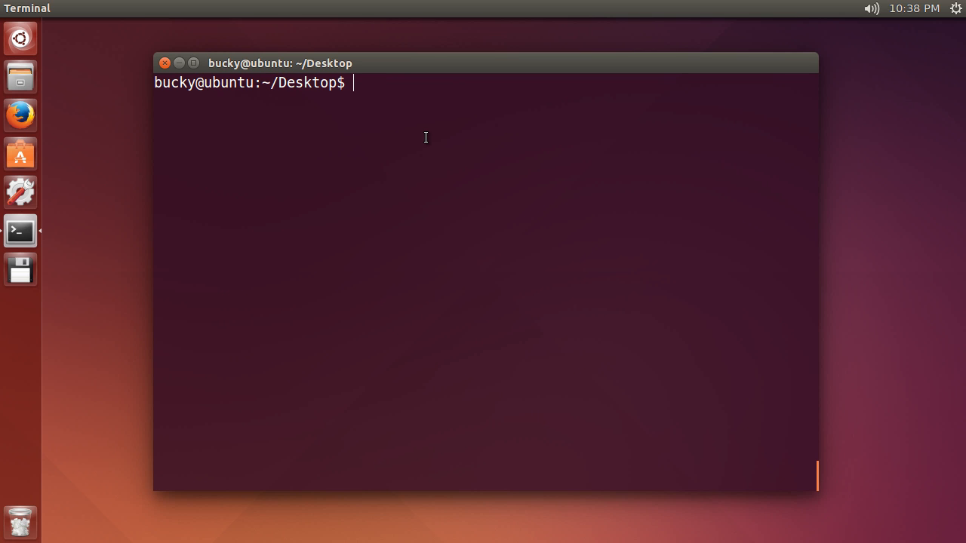
Run sudo apt-get update so the package lists finish reading.
text(ap)
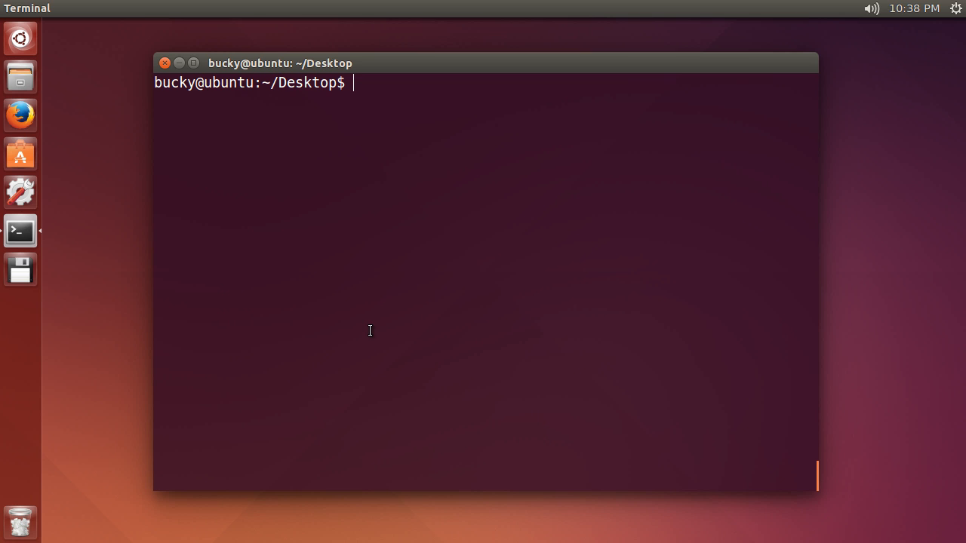
mouse_move(495, 253)
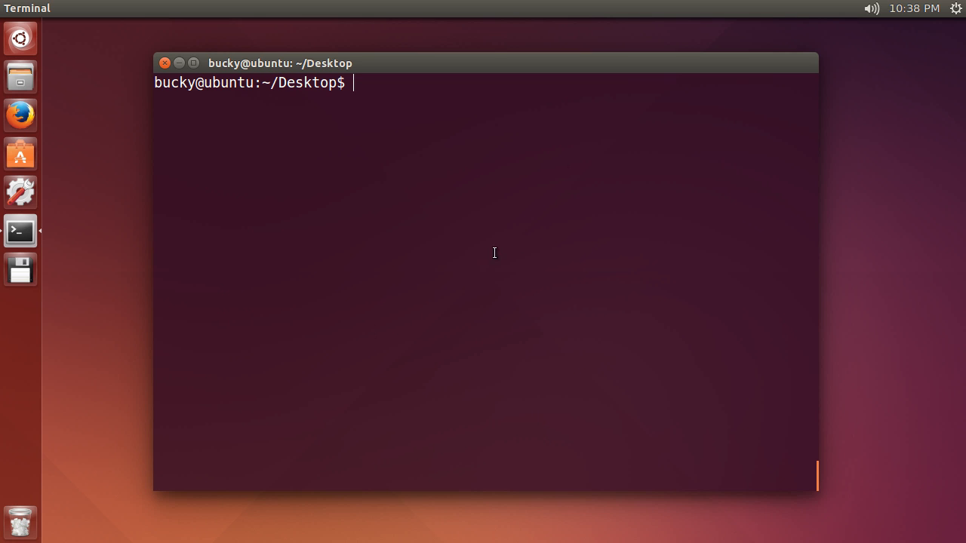
mouse_move(419, 328)
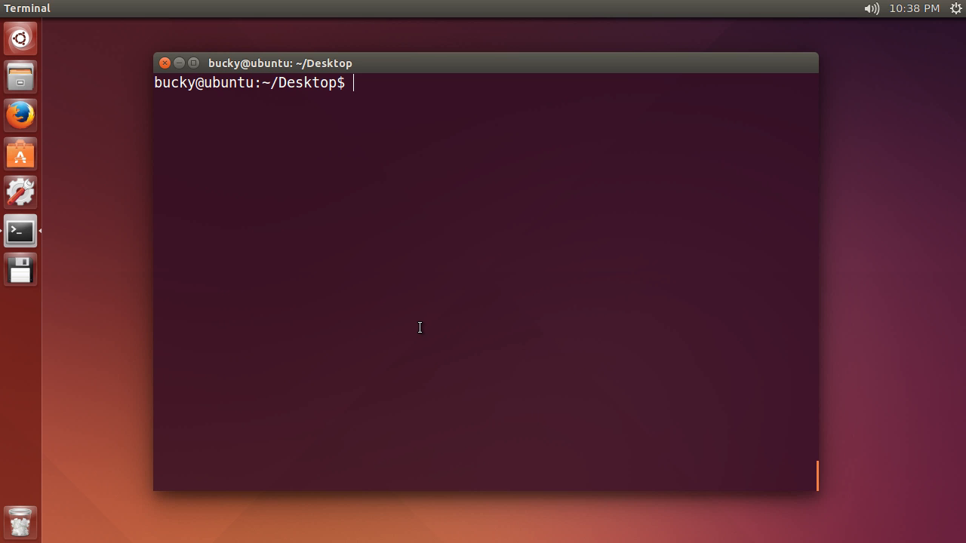
text(ap)
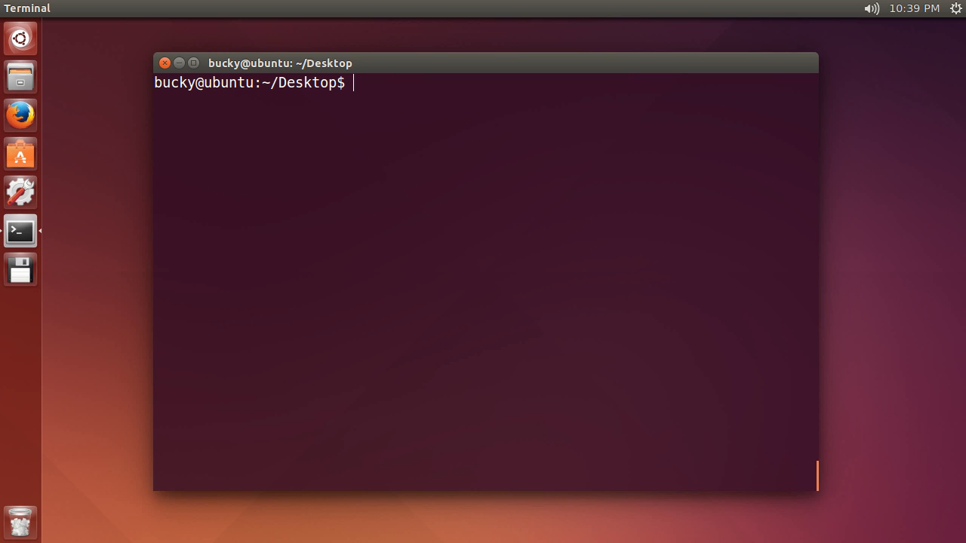
text(sud)
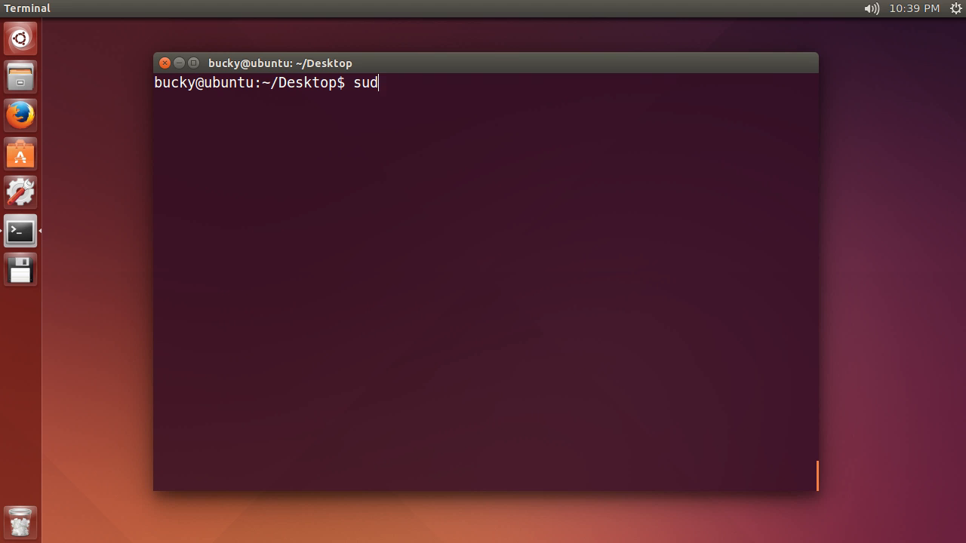
text(o)
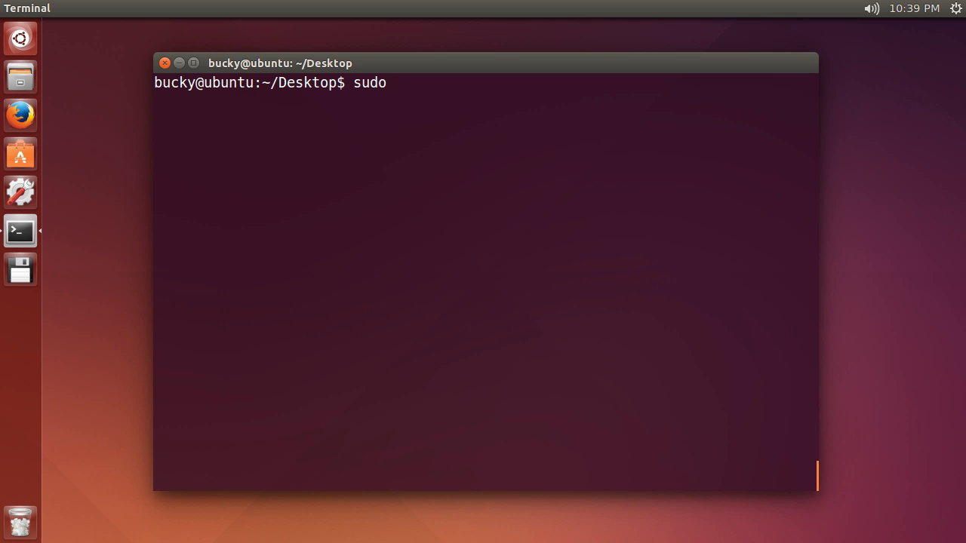
text(" ")
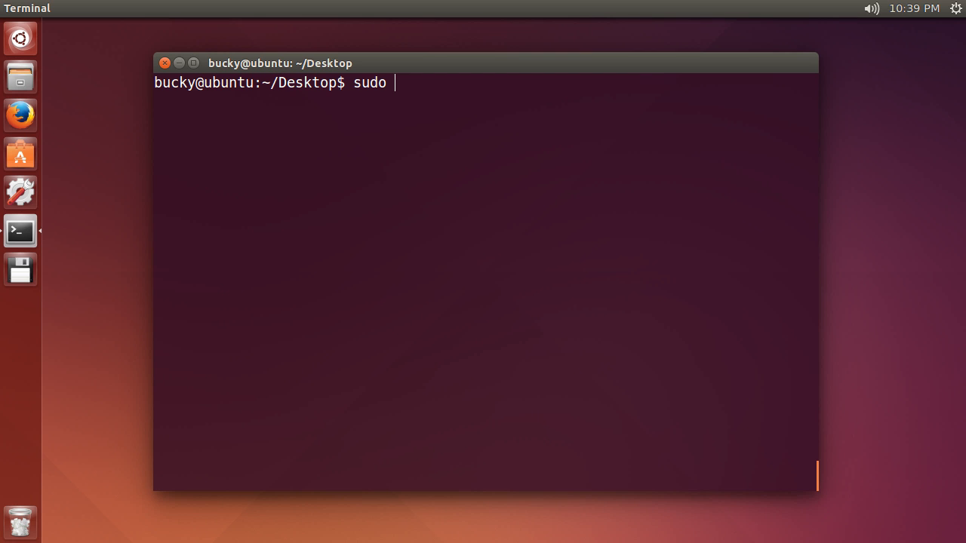
mouse_move(400, 81)
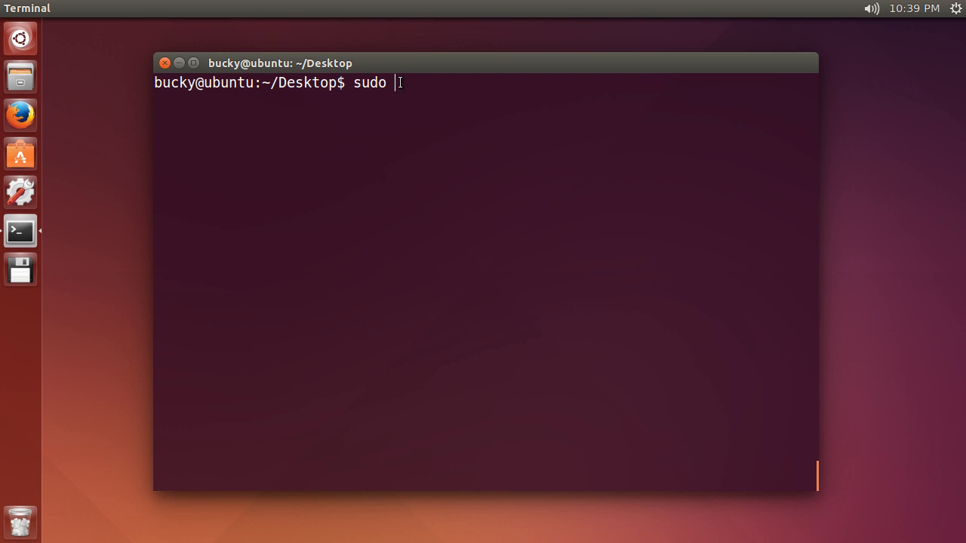
mouse_move(439, 148)
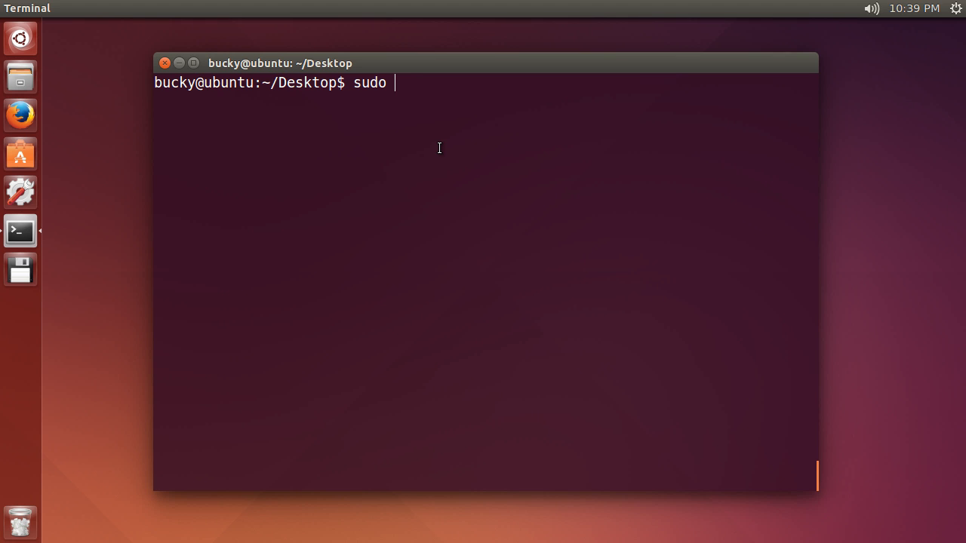
text(apt-get)
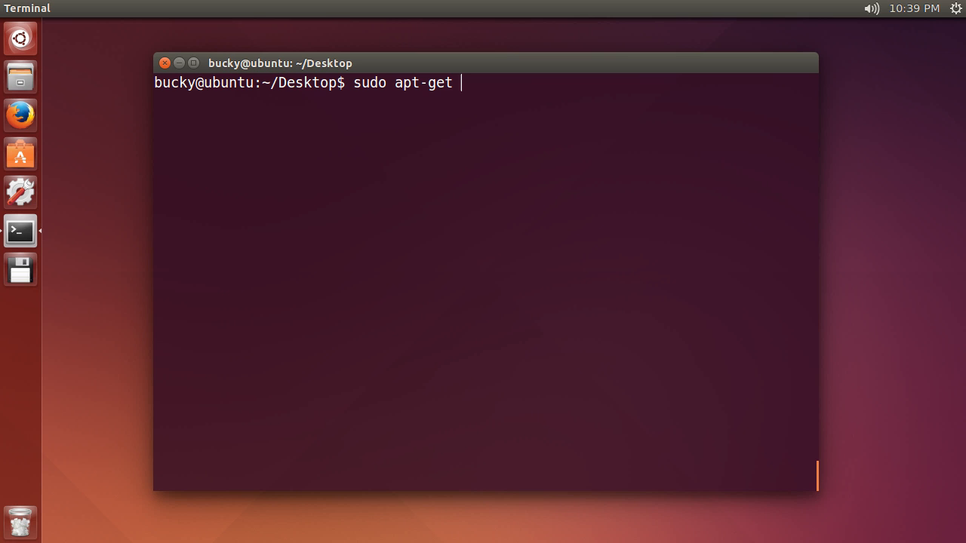
text(upda)
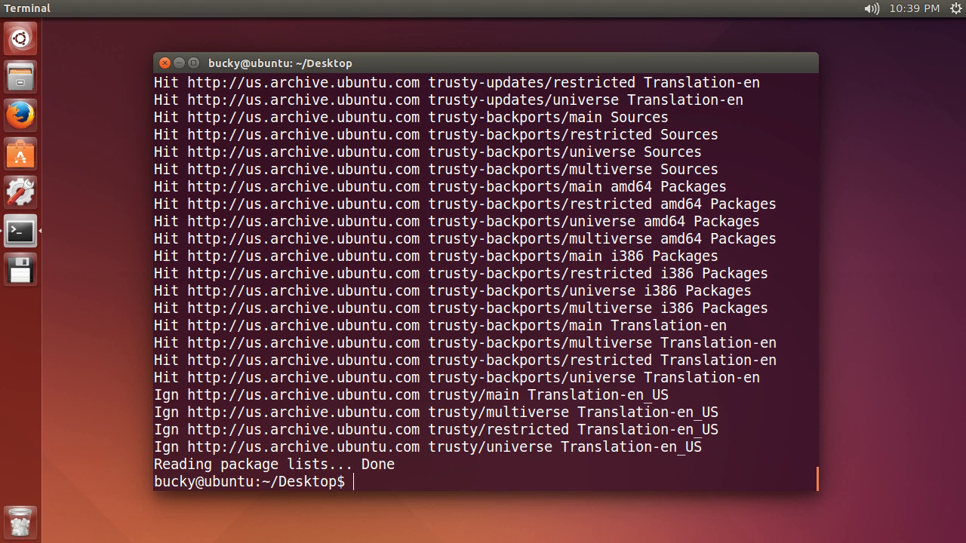
mouse_move(525, 511)
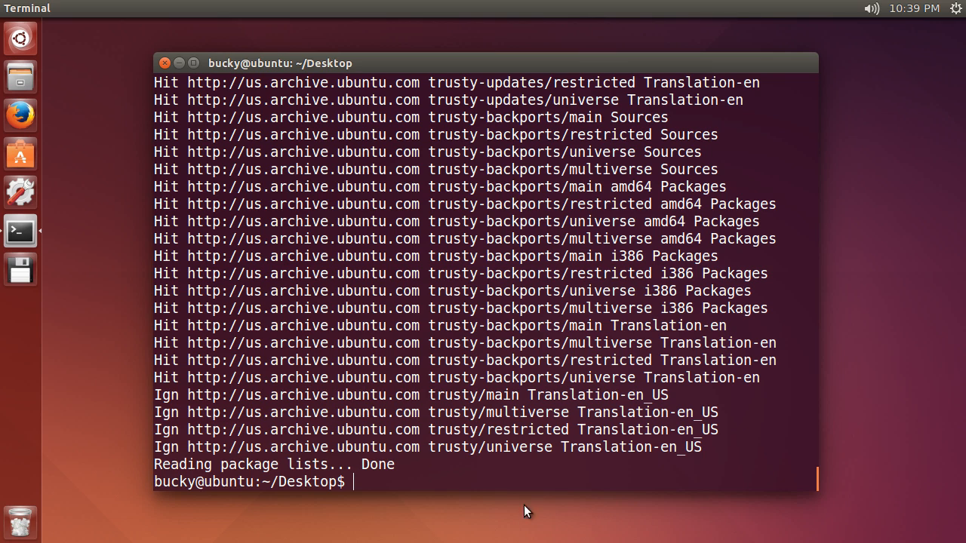
mouse_move(393, 484)
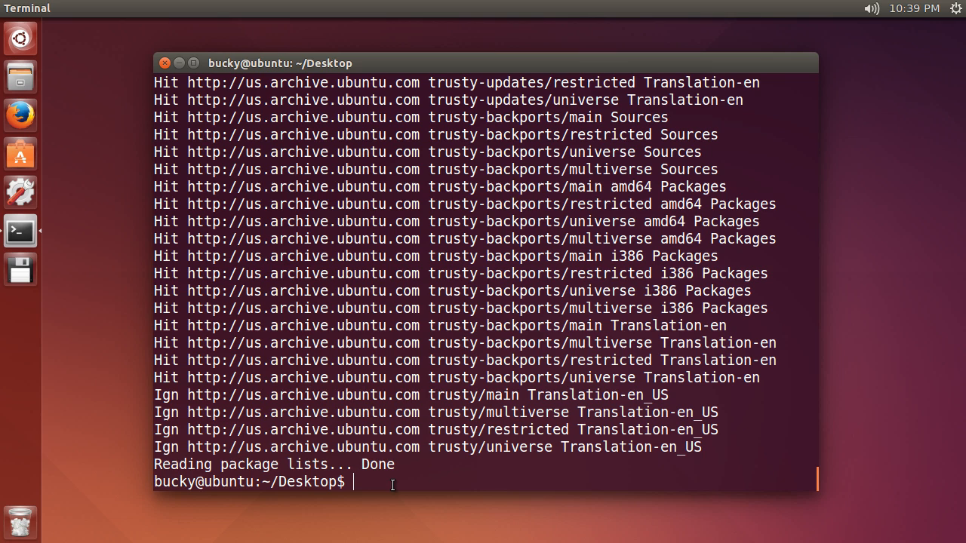
mouse_move(528, 489)
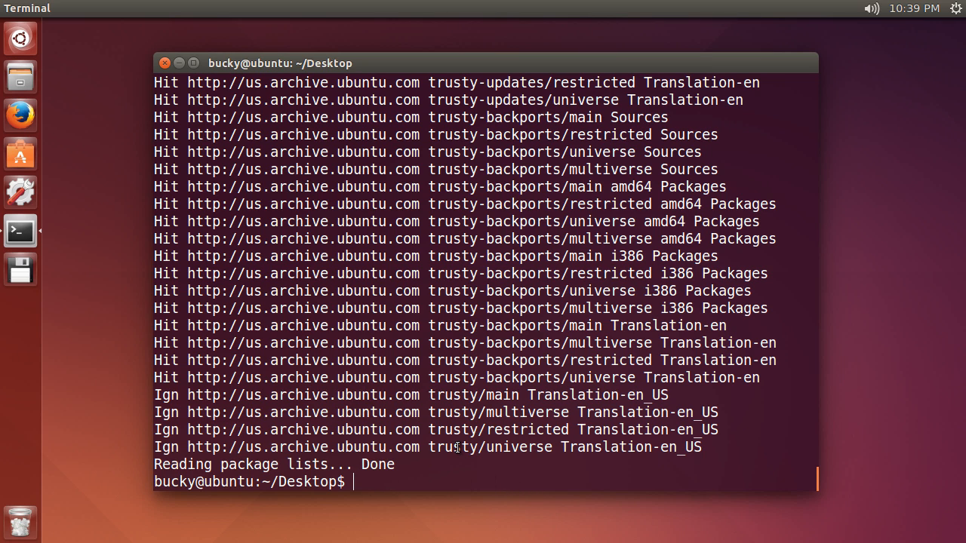
mouse_move(443, 513)
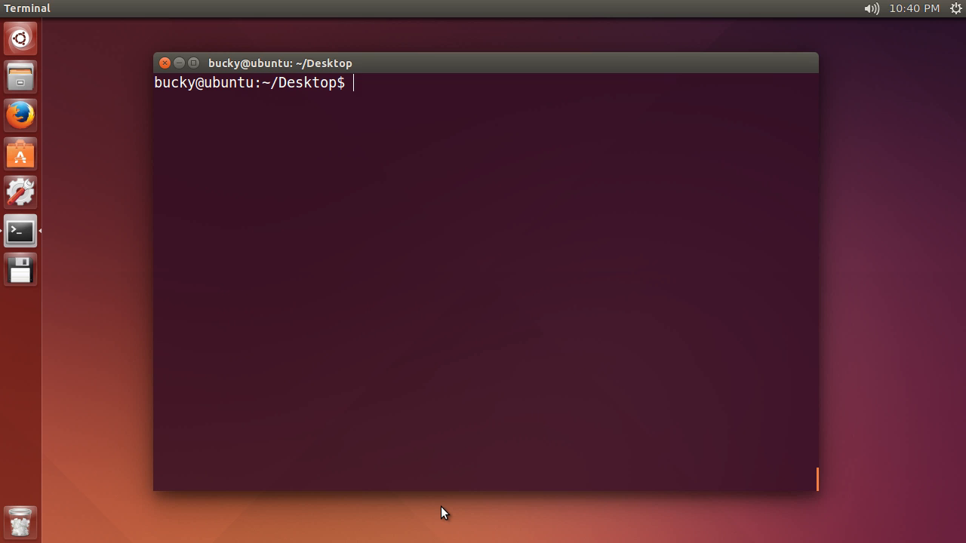
mouse_move(495, 251)
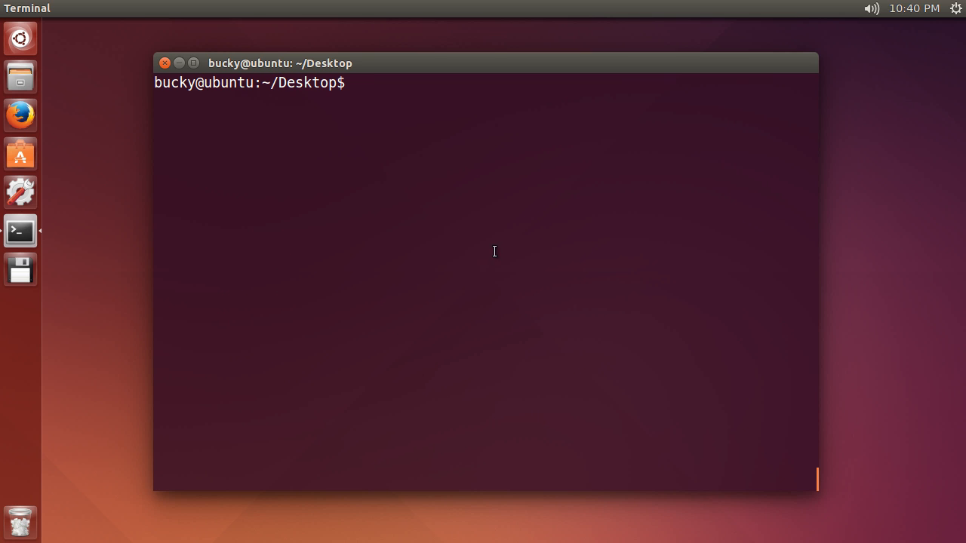
Run java -version (reports 1.7.0_79) and php5 -version (not installed), then clear the screen.
text(java)
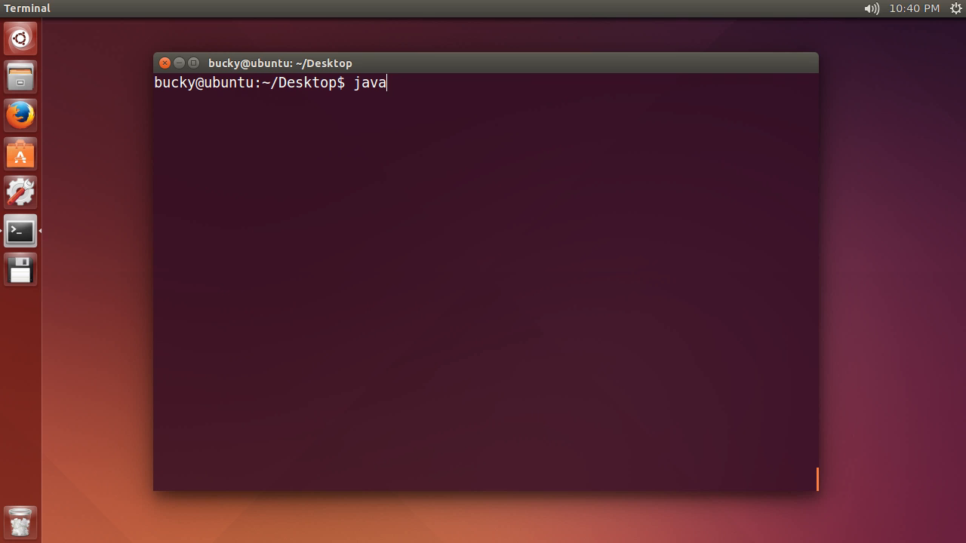
text(-version)
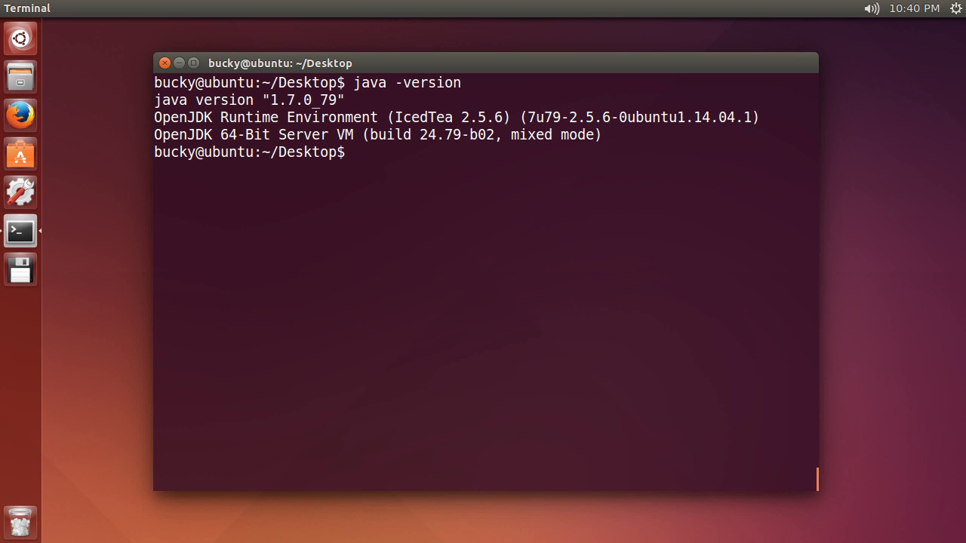
text(php5)
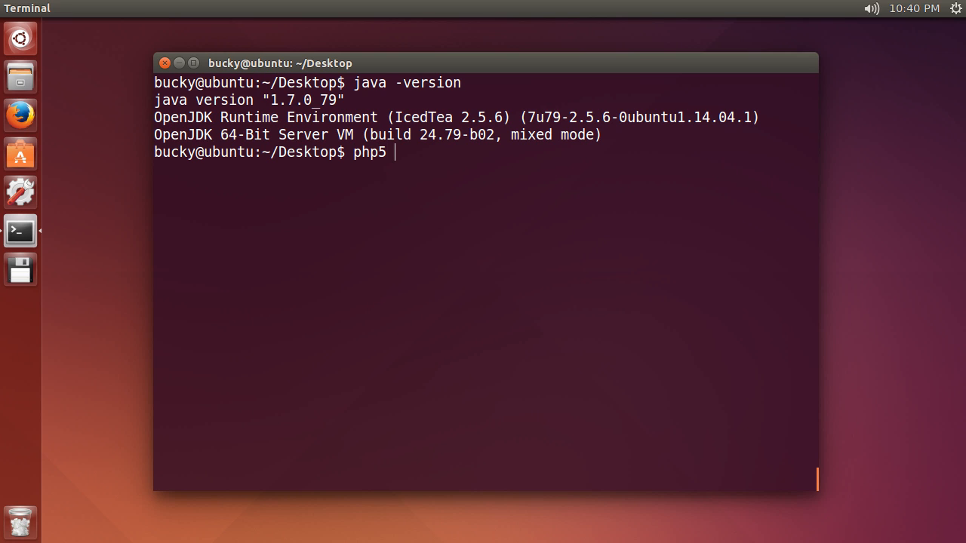
text(-version)
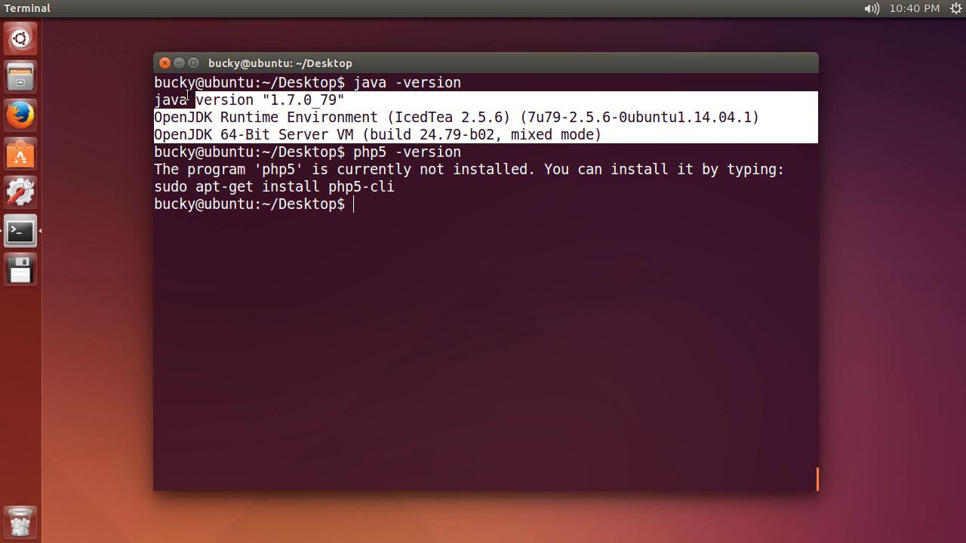
text(clea)
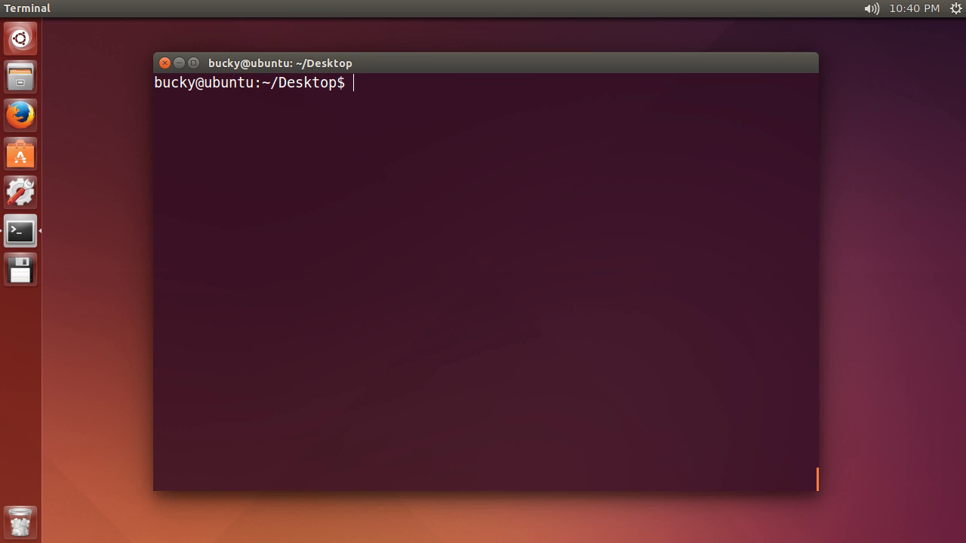
Run sudo apt-get install php5 and answer Y to install it with its extra packages.
text(sudo)
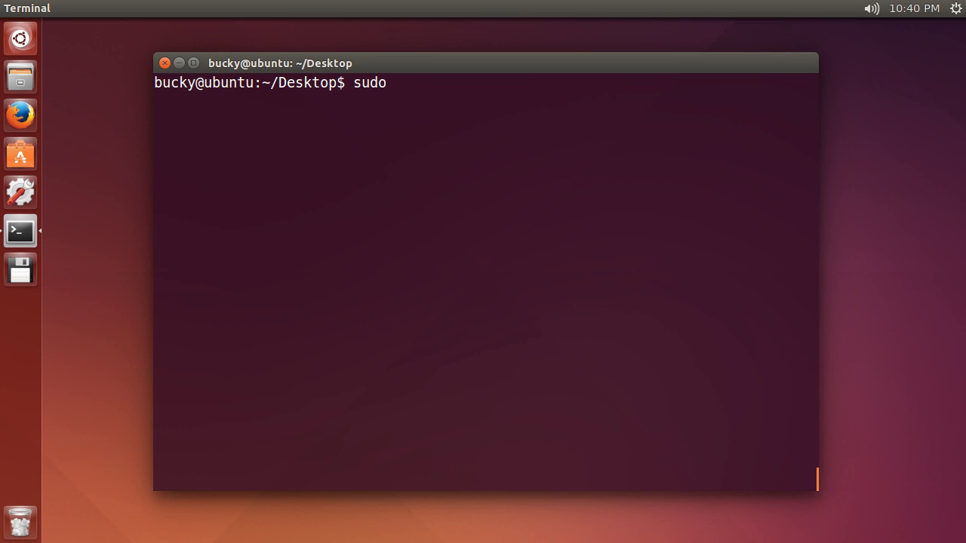
text(apt-get)
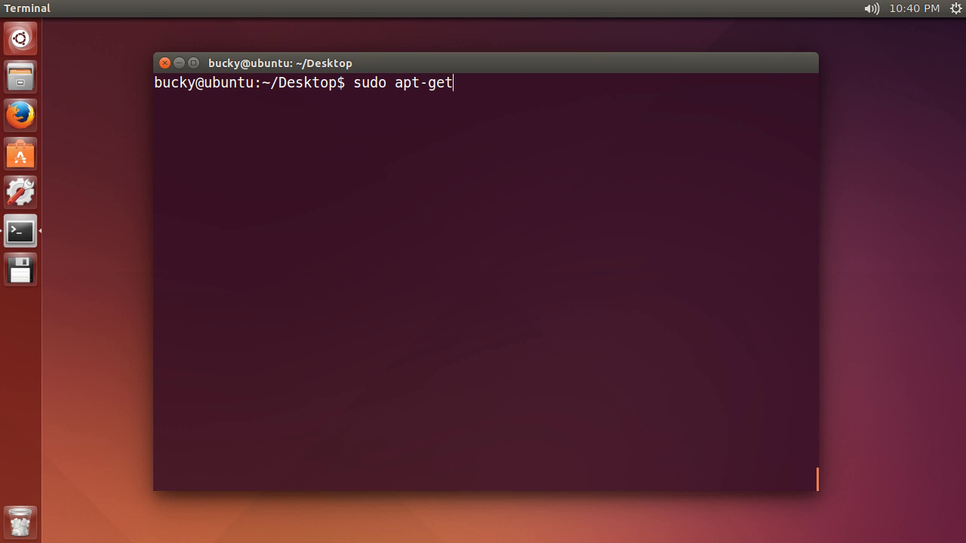
text(install php)
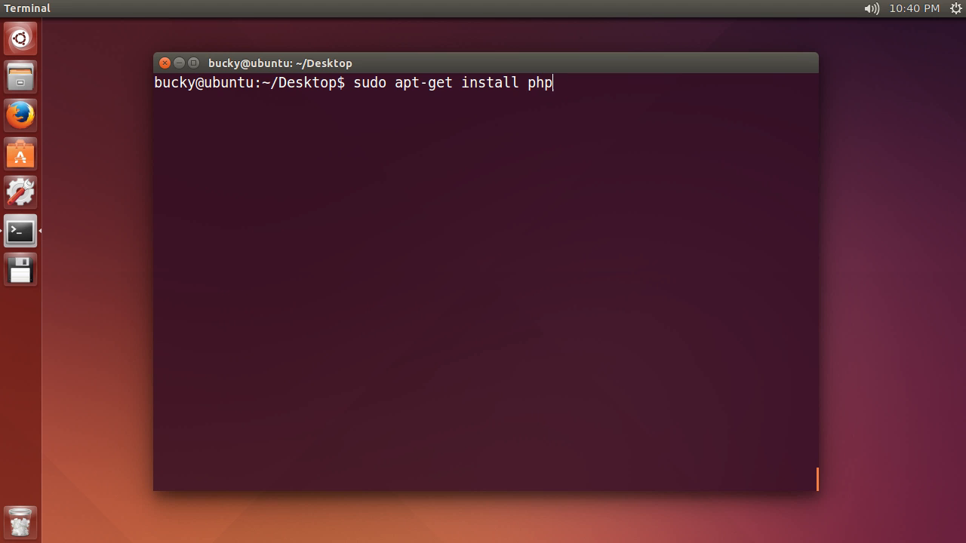
text(5)
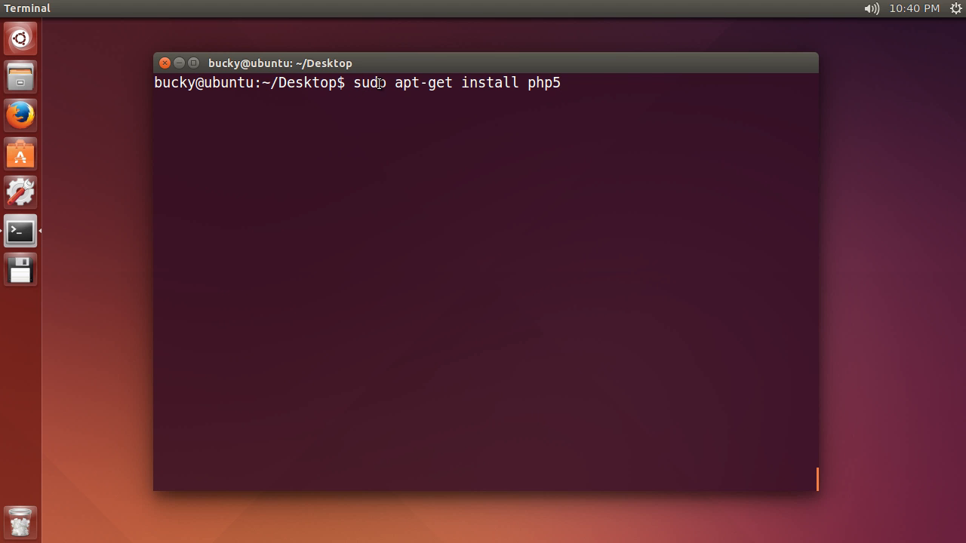
mouse_move(513, 89)
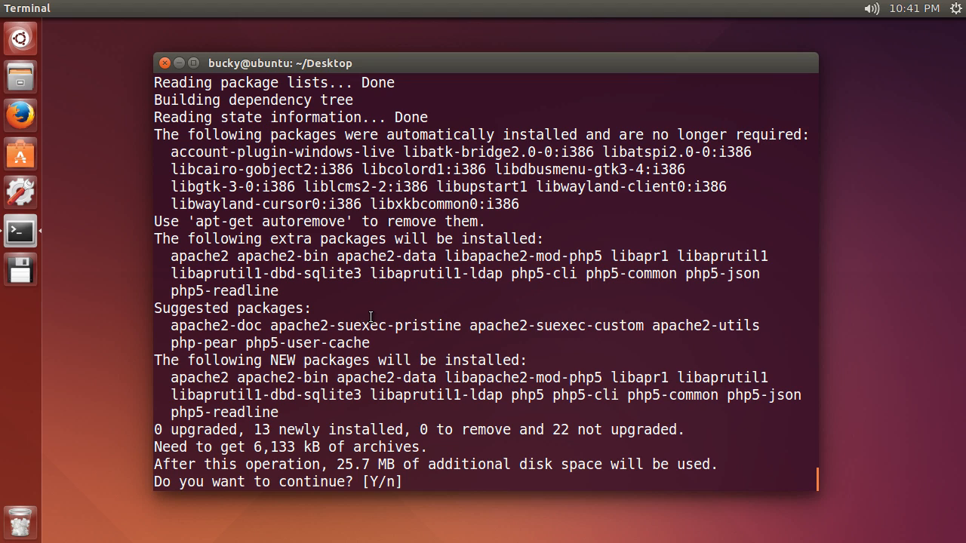
text(Y)
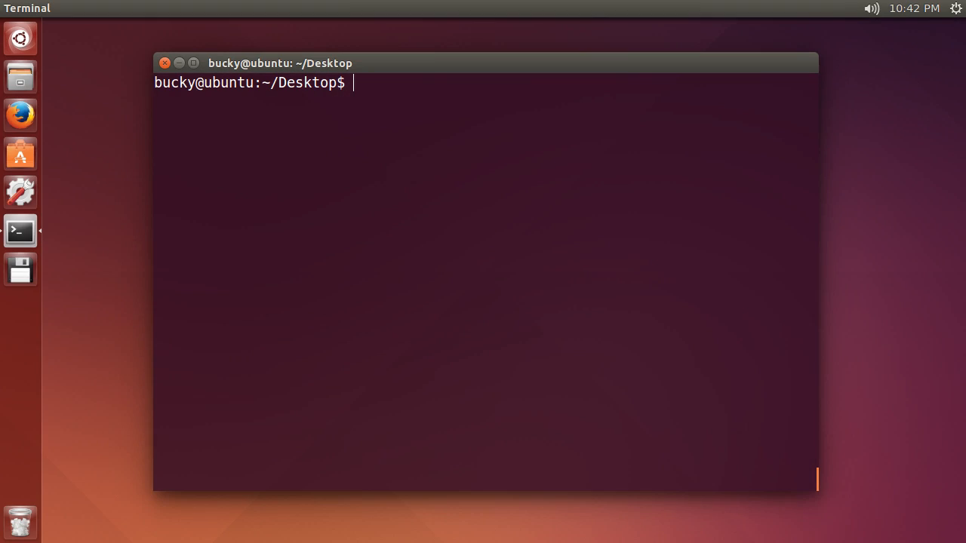
mouse_move(483, 191)
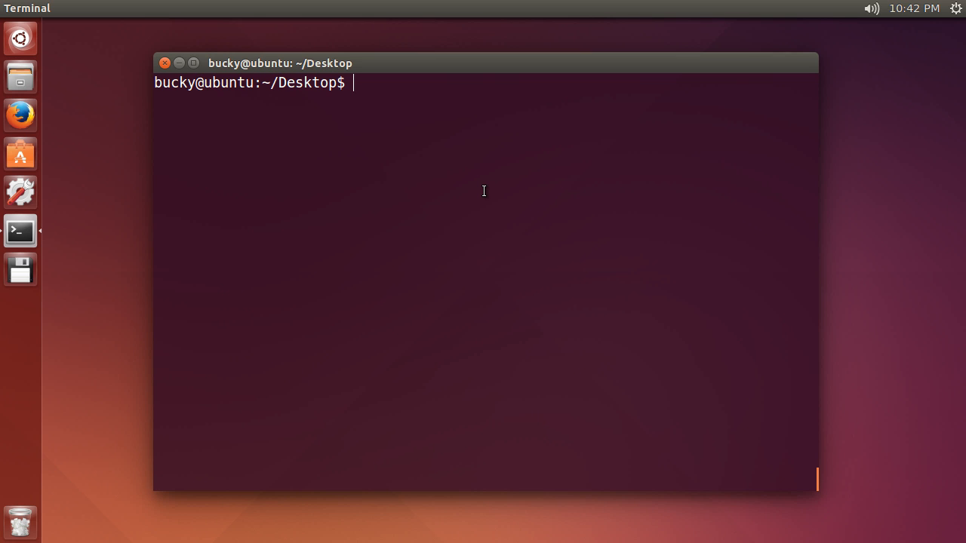
mouse_move(576, 295)
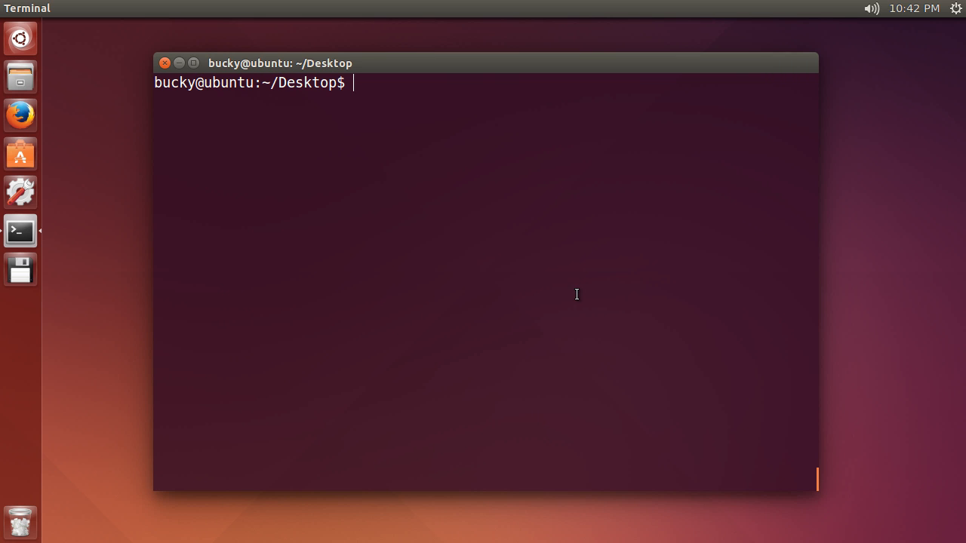
mouse_move(562, 292)
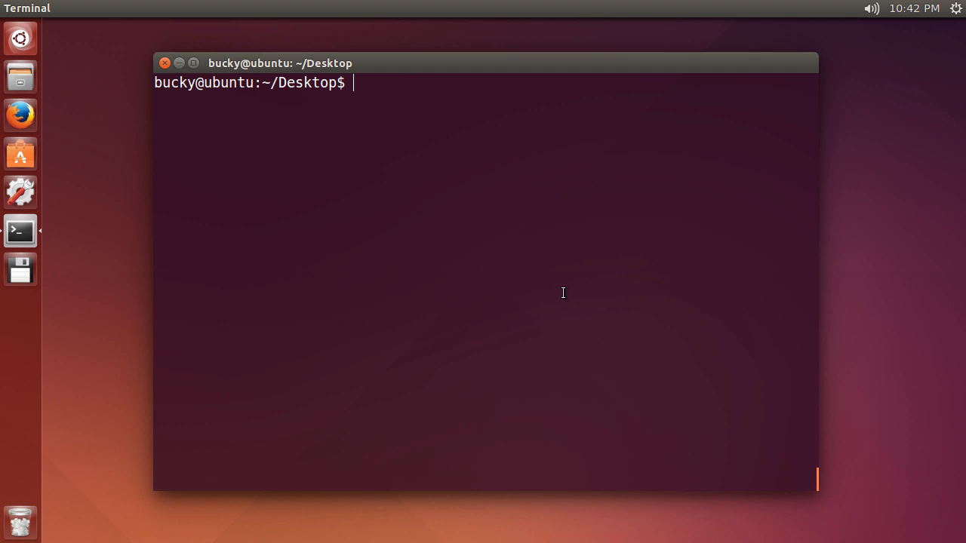
mouse_move(558, 289)
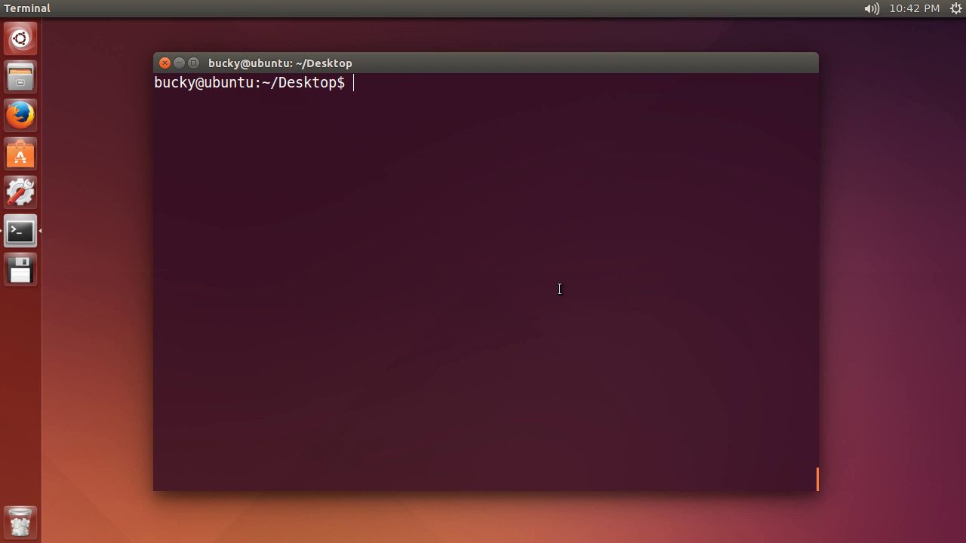
Close the terminal and browse the home folder into pycharm-community-4.5.3 in Files.
click(165, 63)
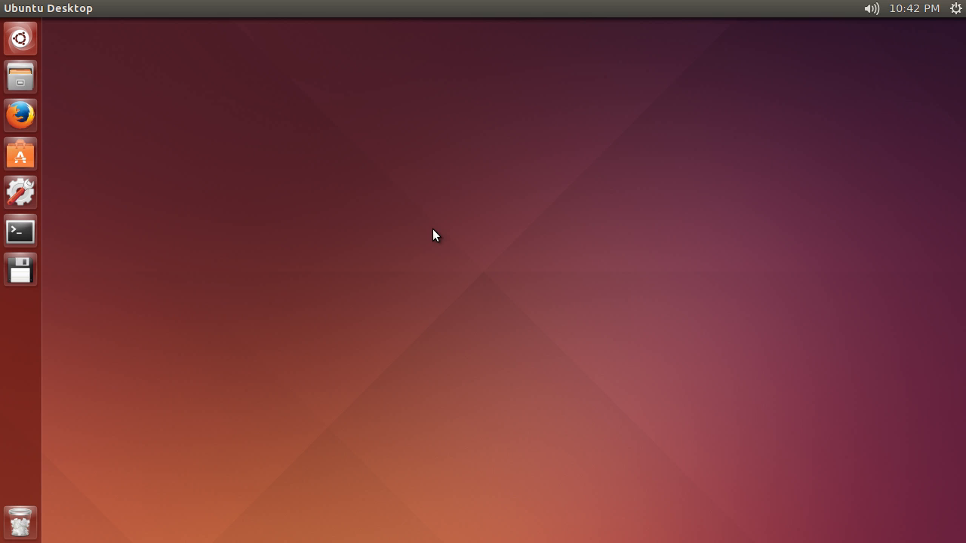
mouse_move(386, 222)
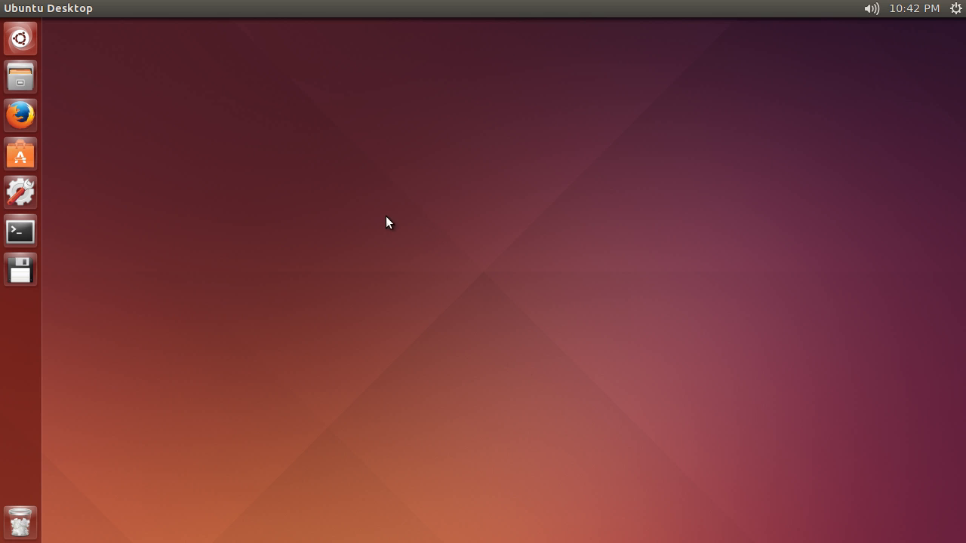
mouse_move(139, 73)
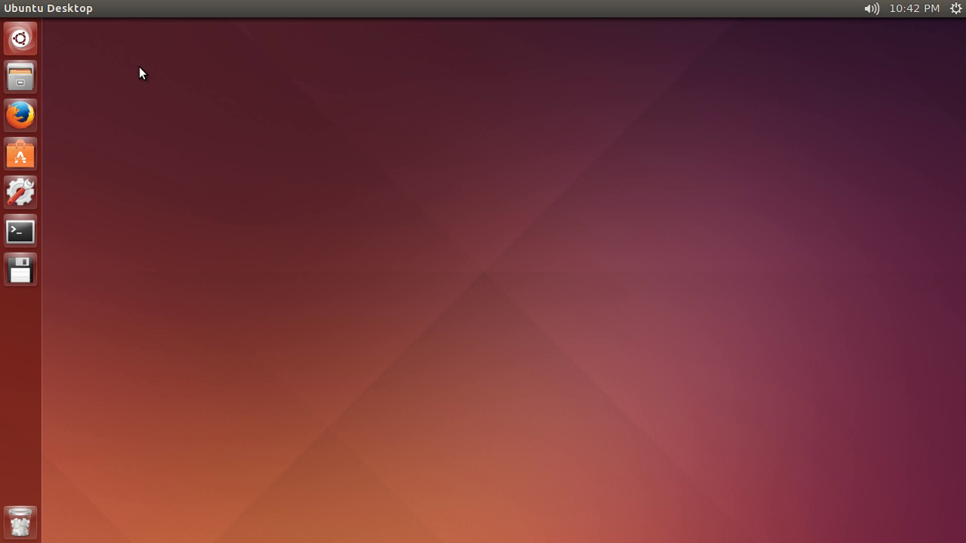
click(21, 76)
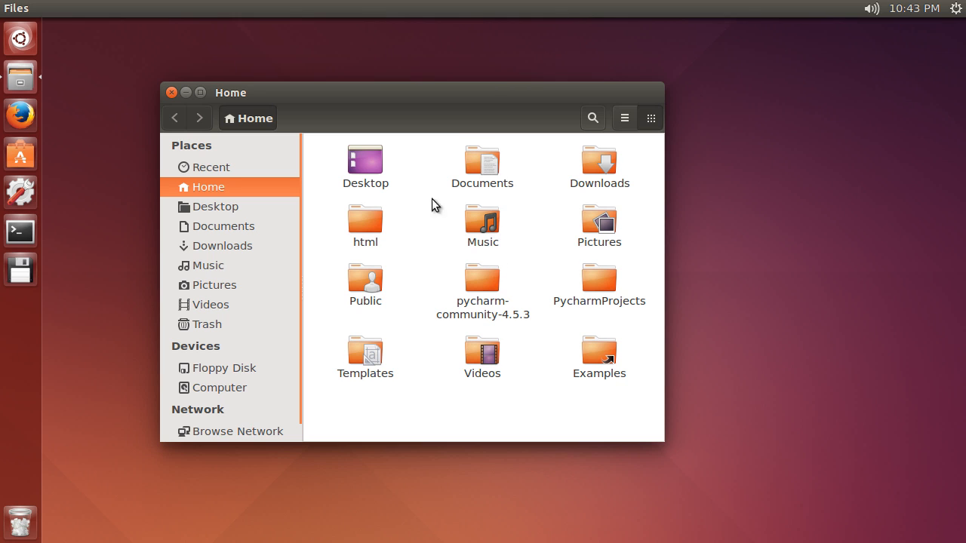
mouse_move(481, 284)
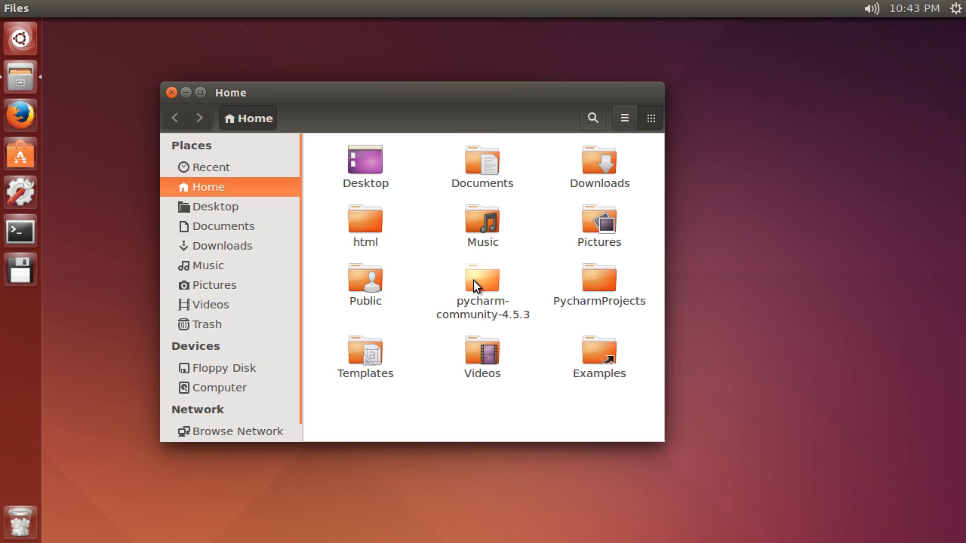
double_click(483, 283)
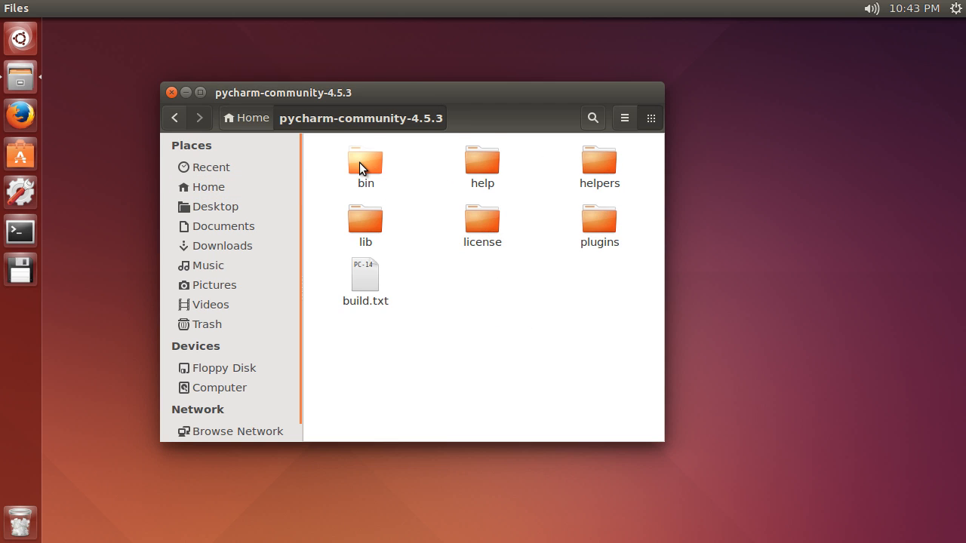
Look inside the bin folder to locate the pycharm.sh launch script.
double_click(365, 158)
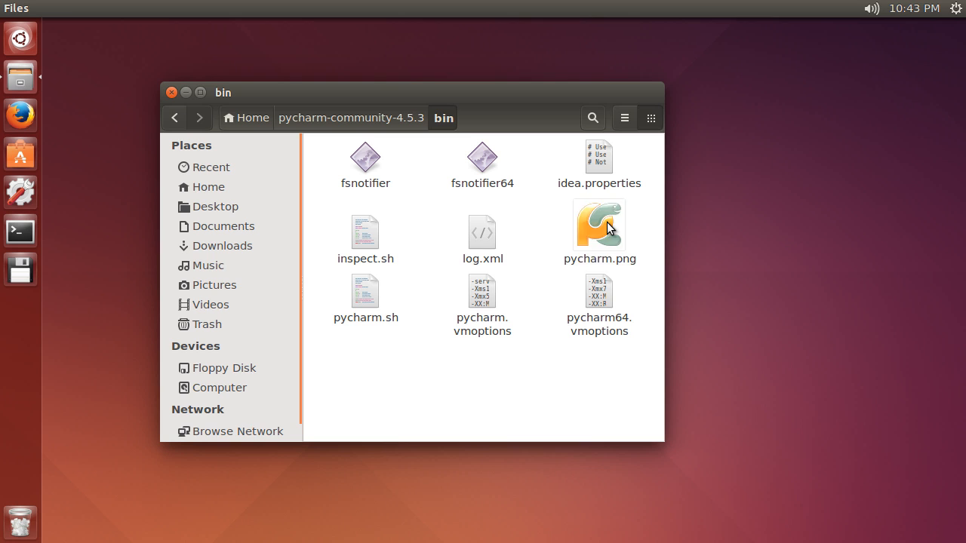
click(597, 226)
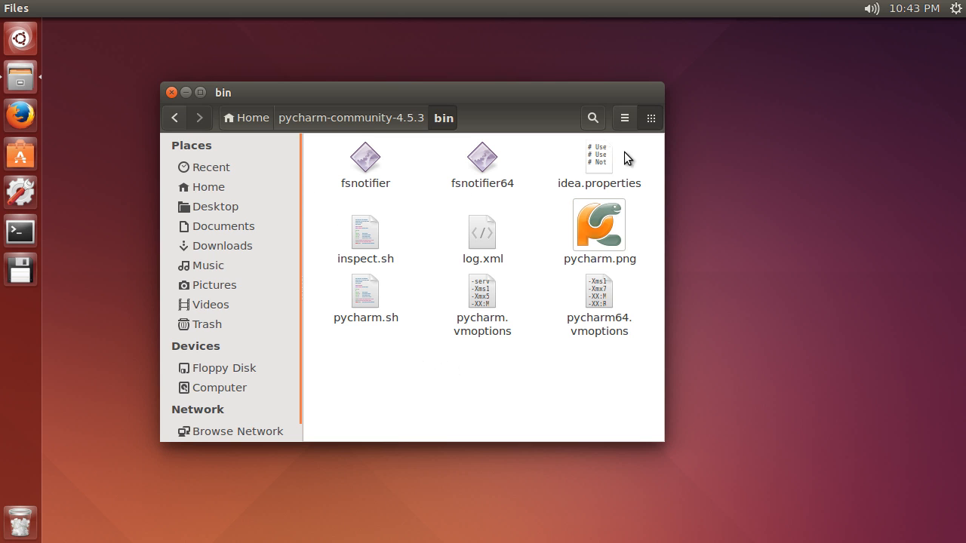
click(175, 118)
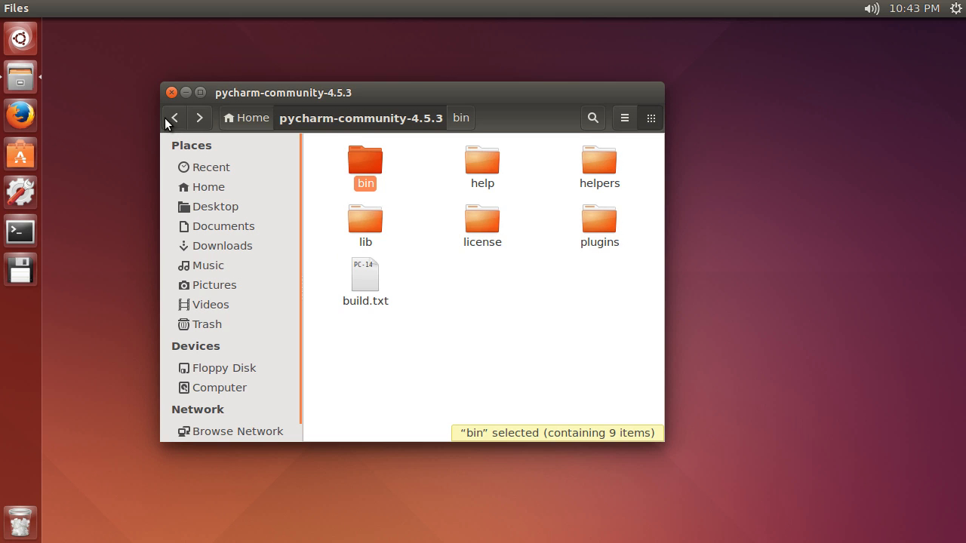
double_click(365, 158)
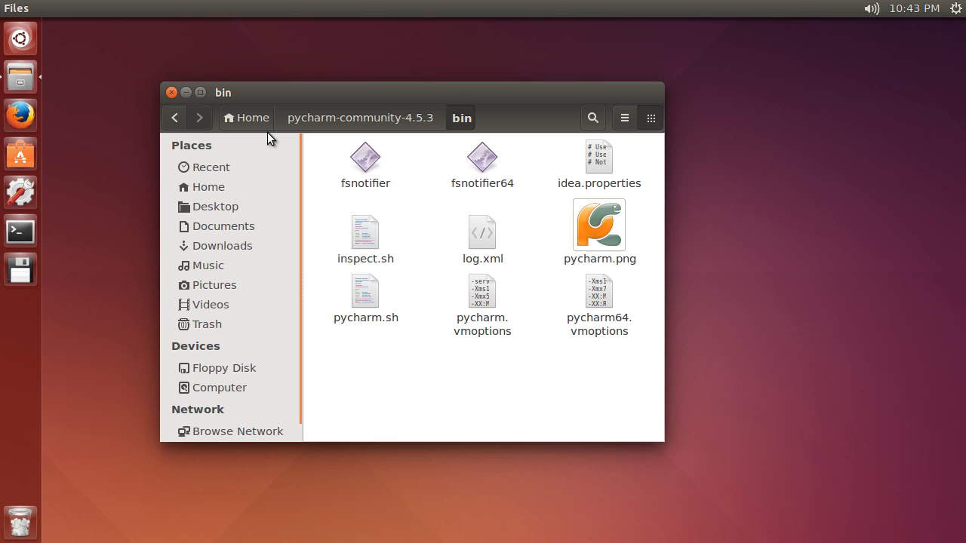
mouse_move(365, 159)
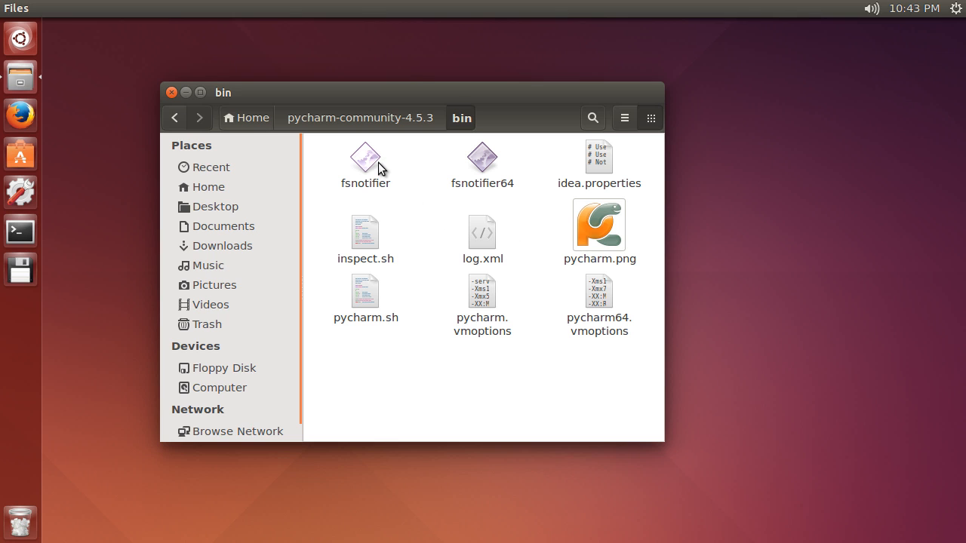
mouse_move(215, 109)
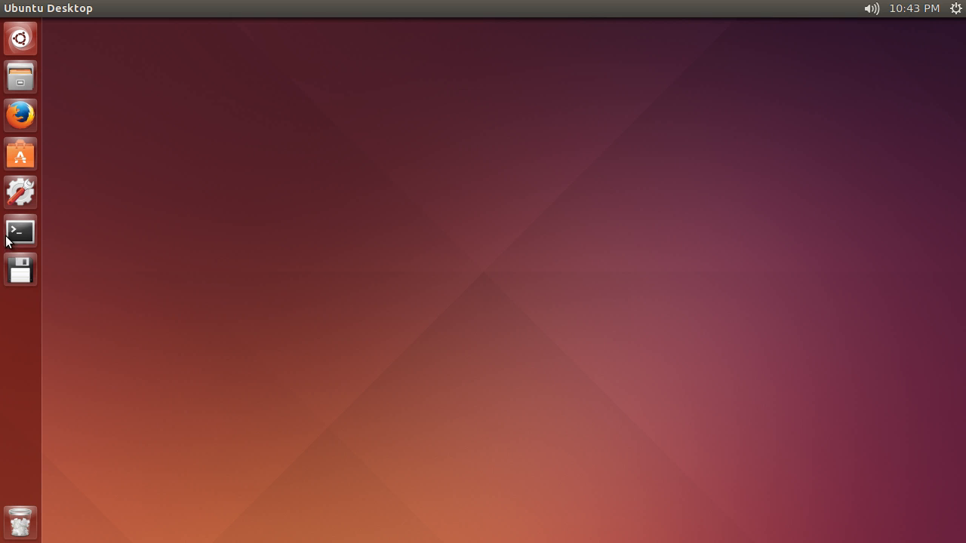
Pick a terminal profile and cd into pycharm-community-4.5.3/bin.
right_click(368, 209)
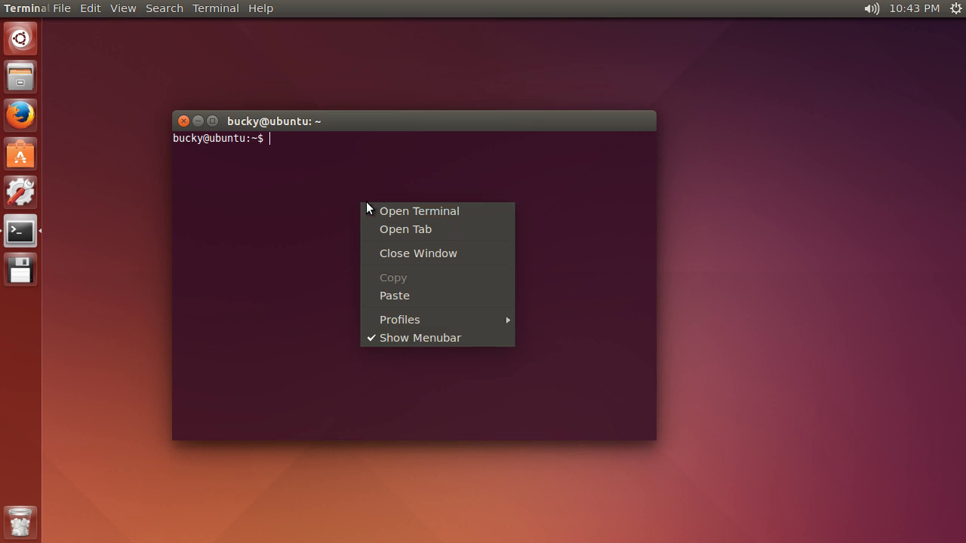
mouse_move(400, 320)
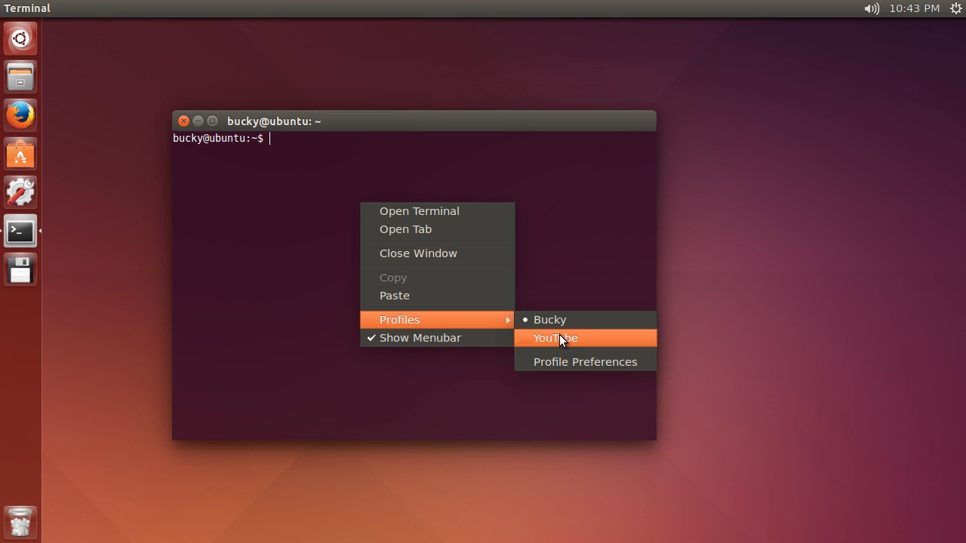
click(555, 338)
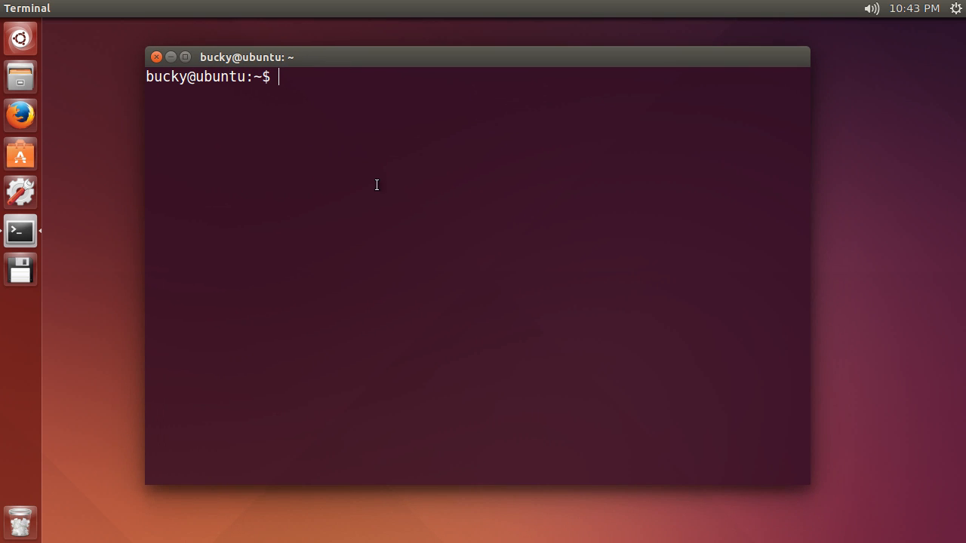
text(cd)
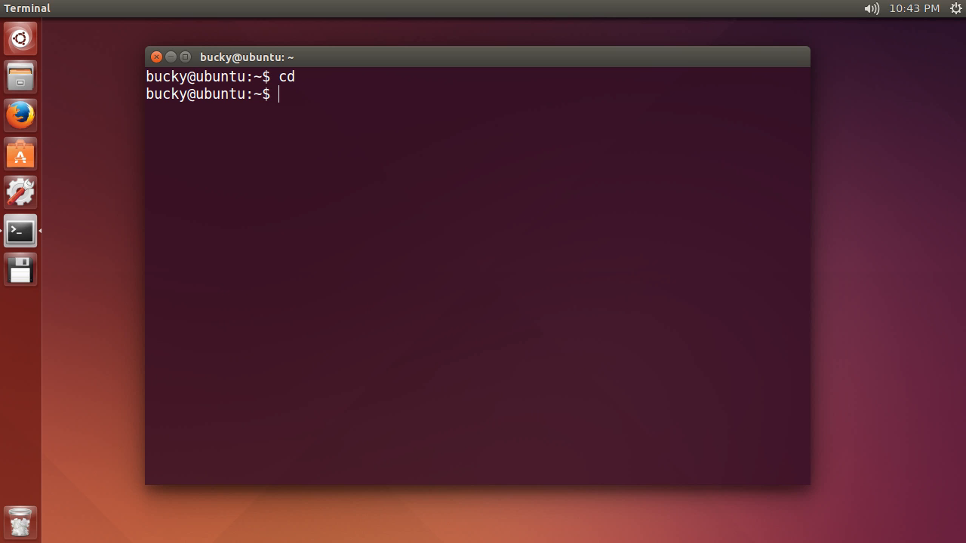
text(cd)
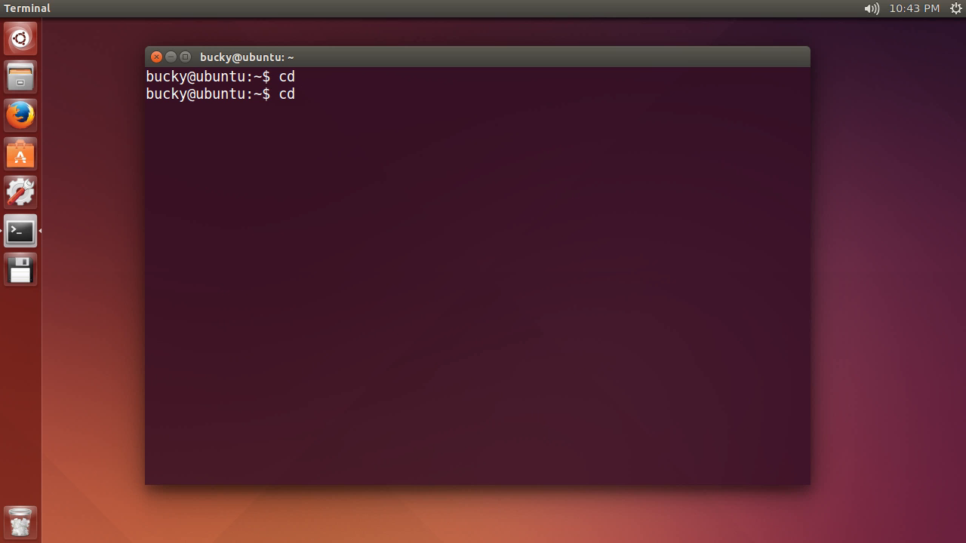
text(pycharm-community-4.5.3/)
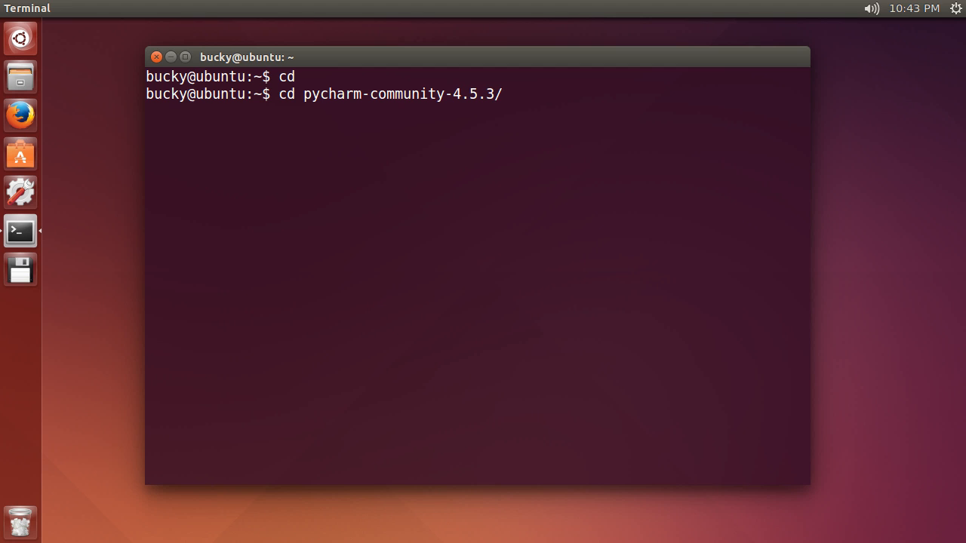
text(bin)
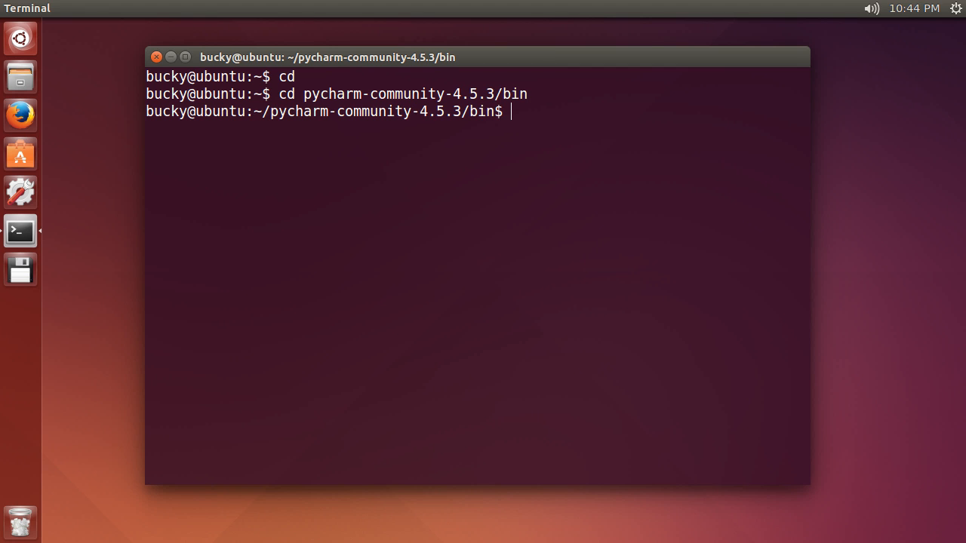
List the bin folder with ls and enter the bash pycharm.sh launch command.
text(ls)
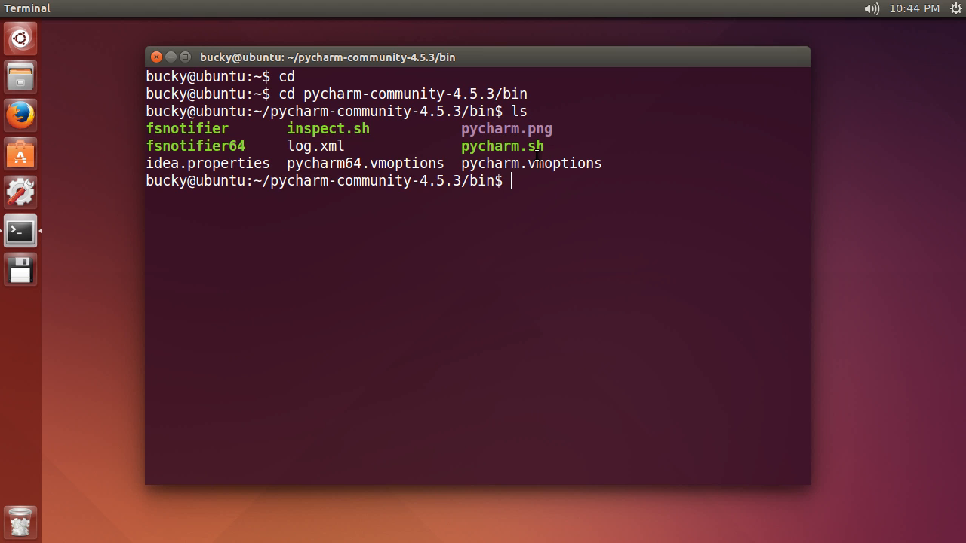
double_click(501, 145)
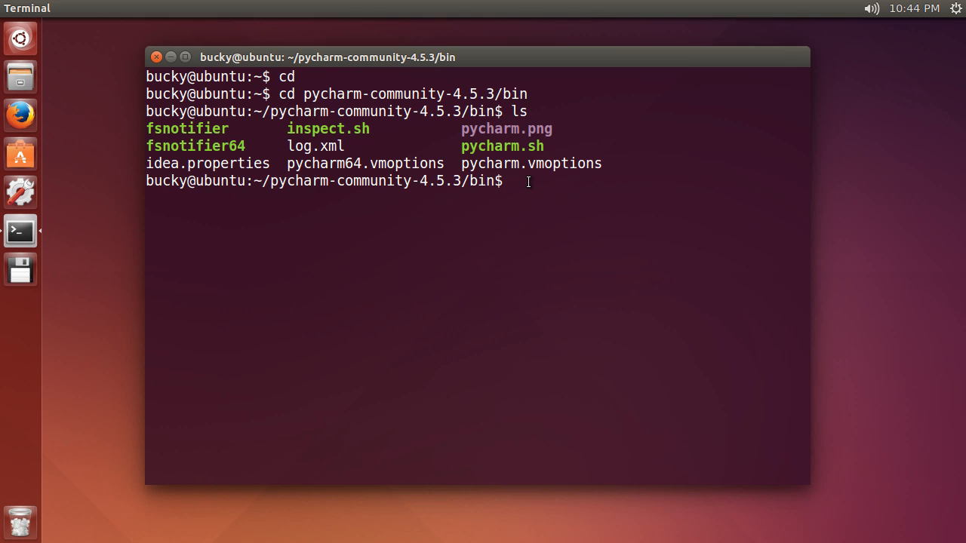
mouse_move(592, 353)
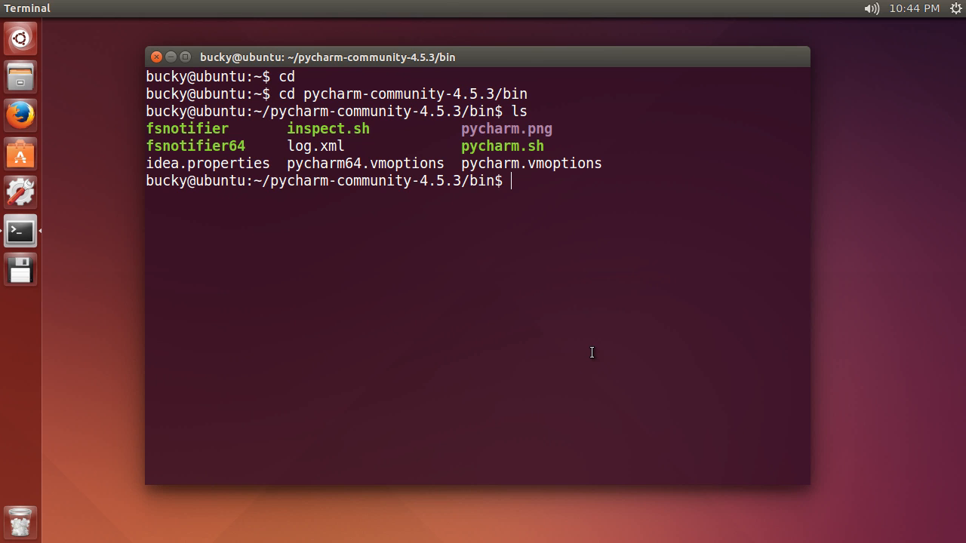
text(bash)
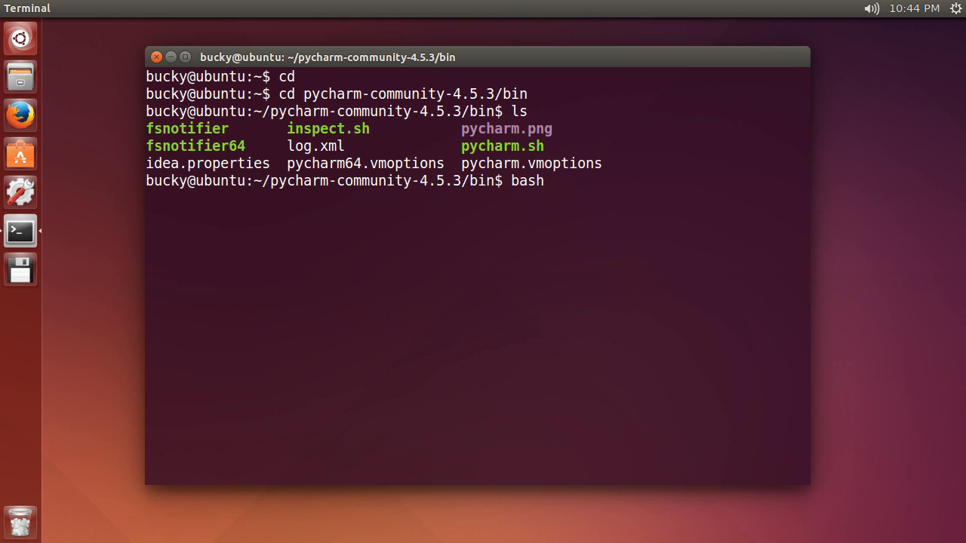
text(py)
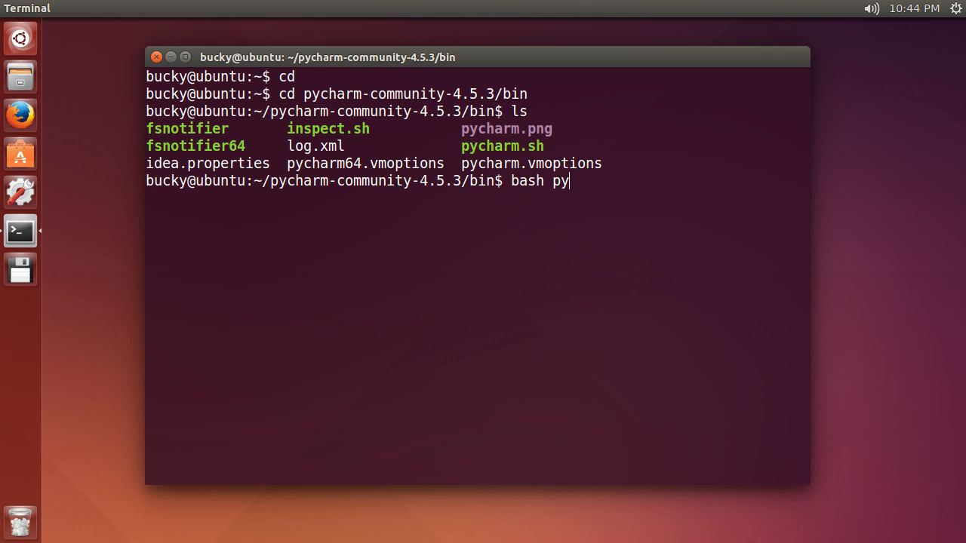
text(charm.sh)
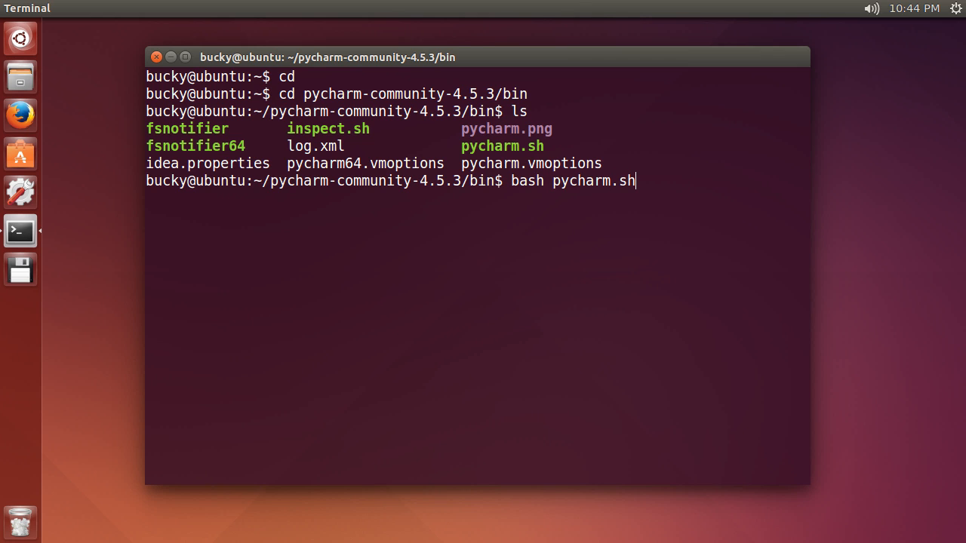
mouse_move(601, 187)
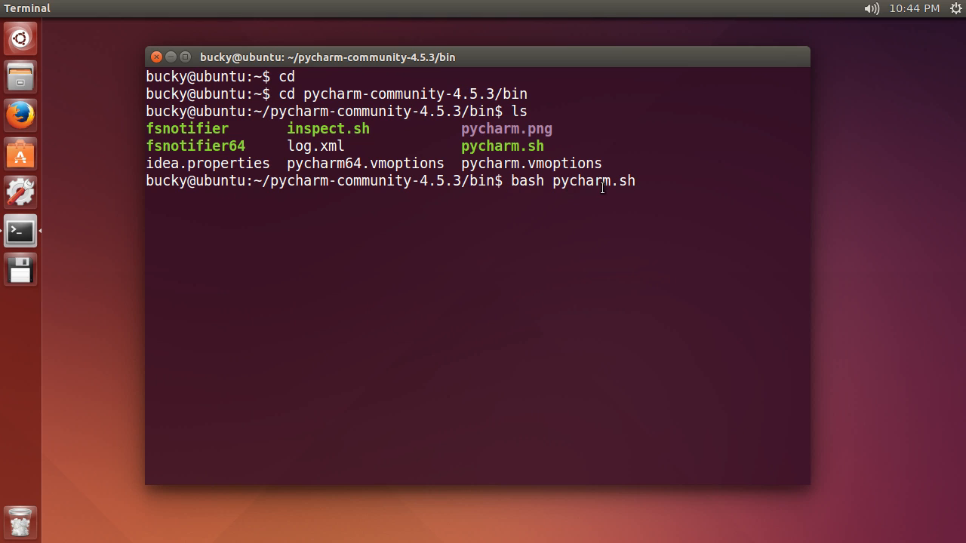
mouse_move(616, 125)
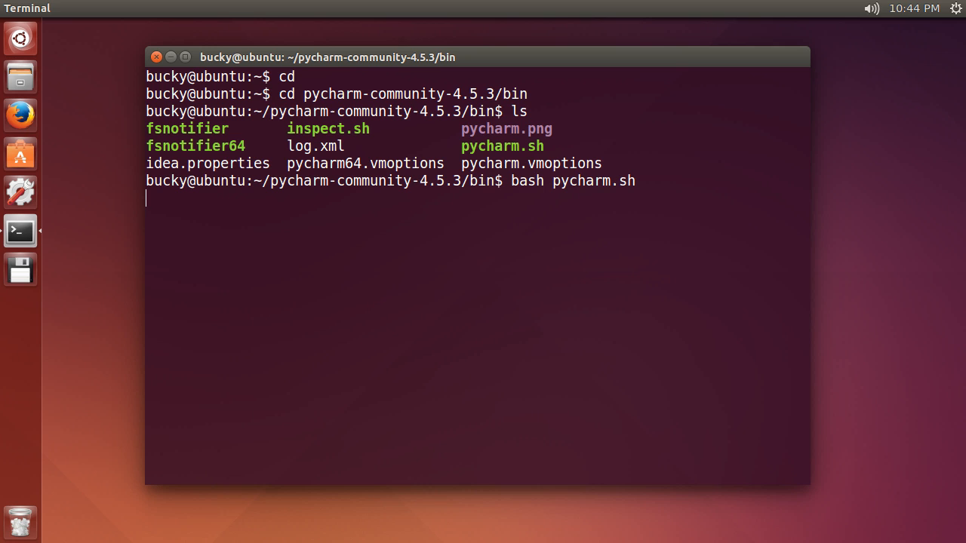
mouse_move(179, 53)
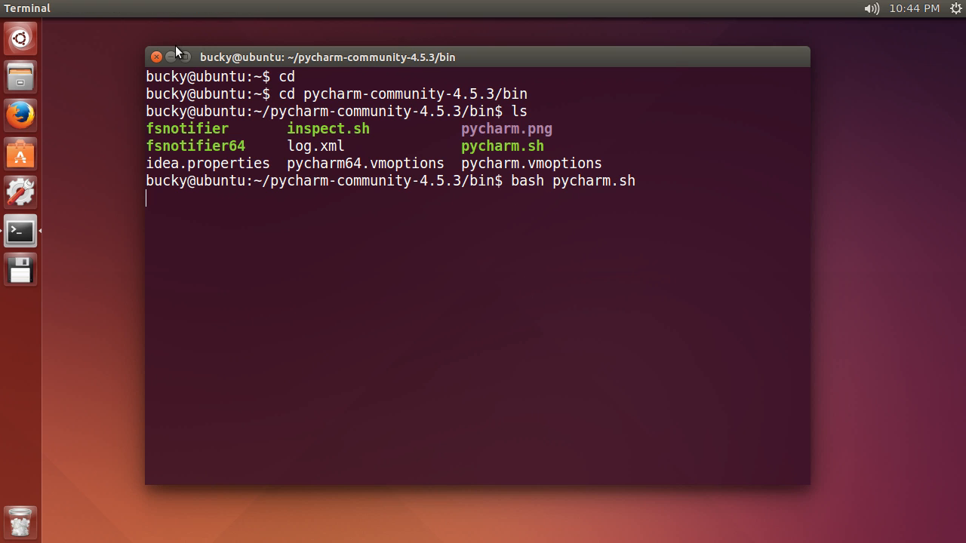
Run bash pycharm.sh so the PyCharm Community Edition 4.5 splash screen loads.
key(Return)
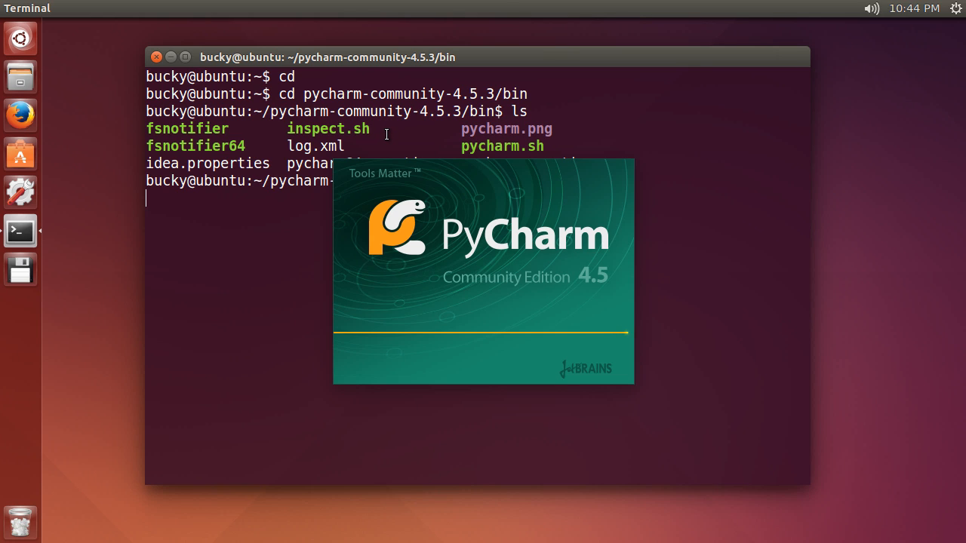
mouse_move(386, 212)
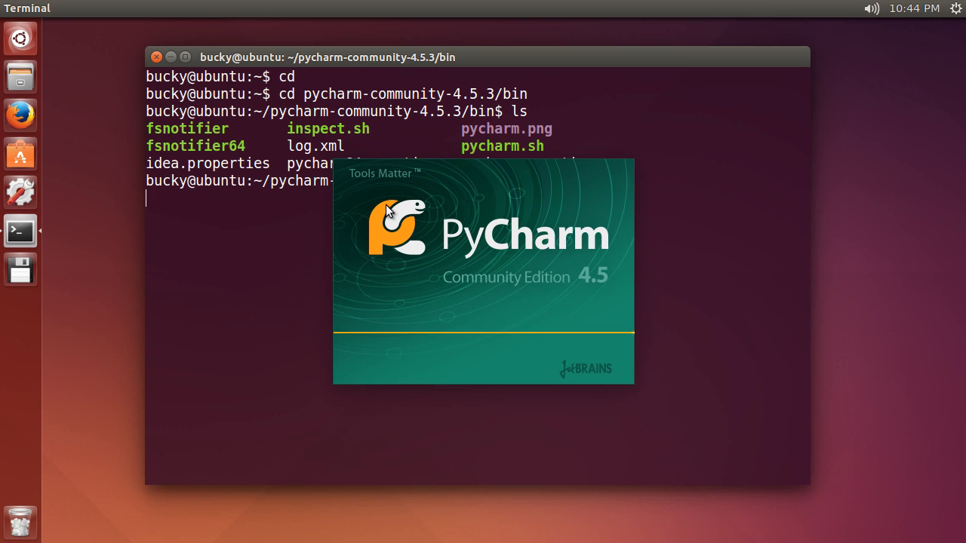